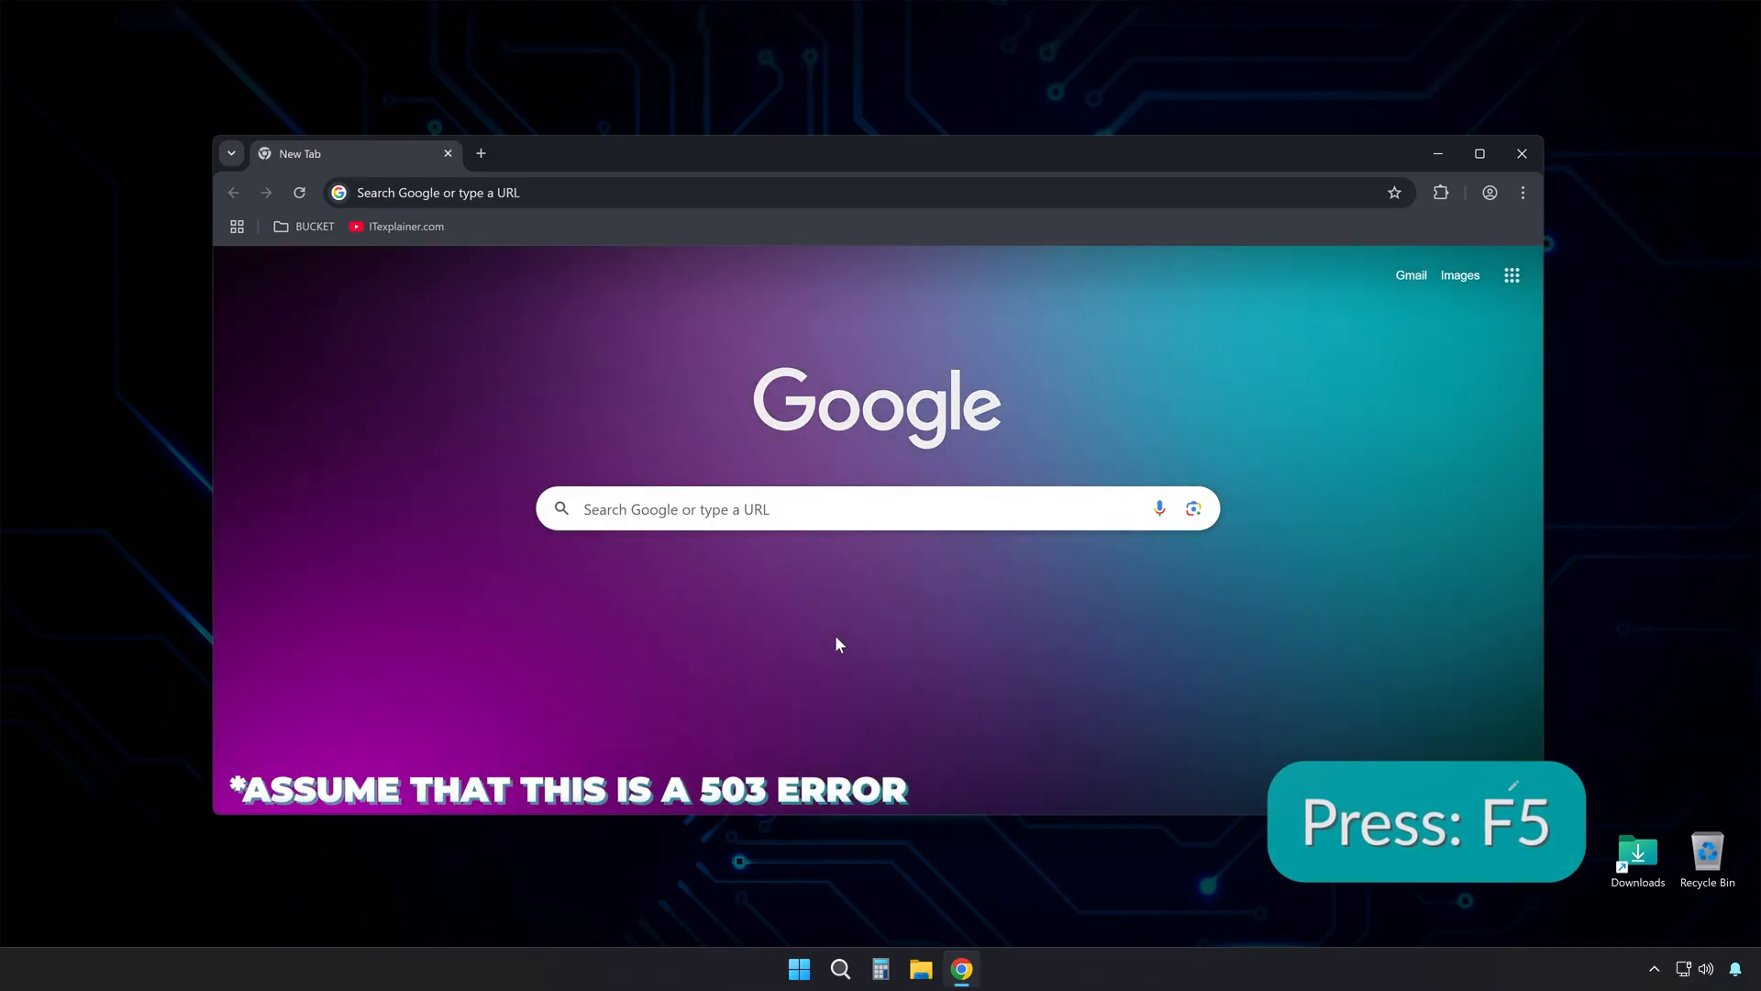
- Reload the Chrome new tab page and launch an administrator terminal from the Start menu, approving UAC
key("f5")
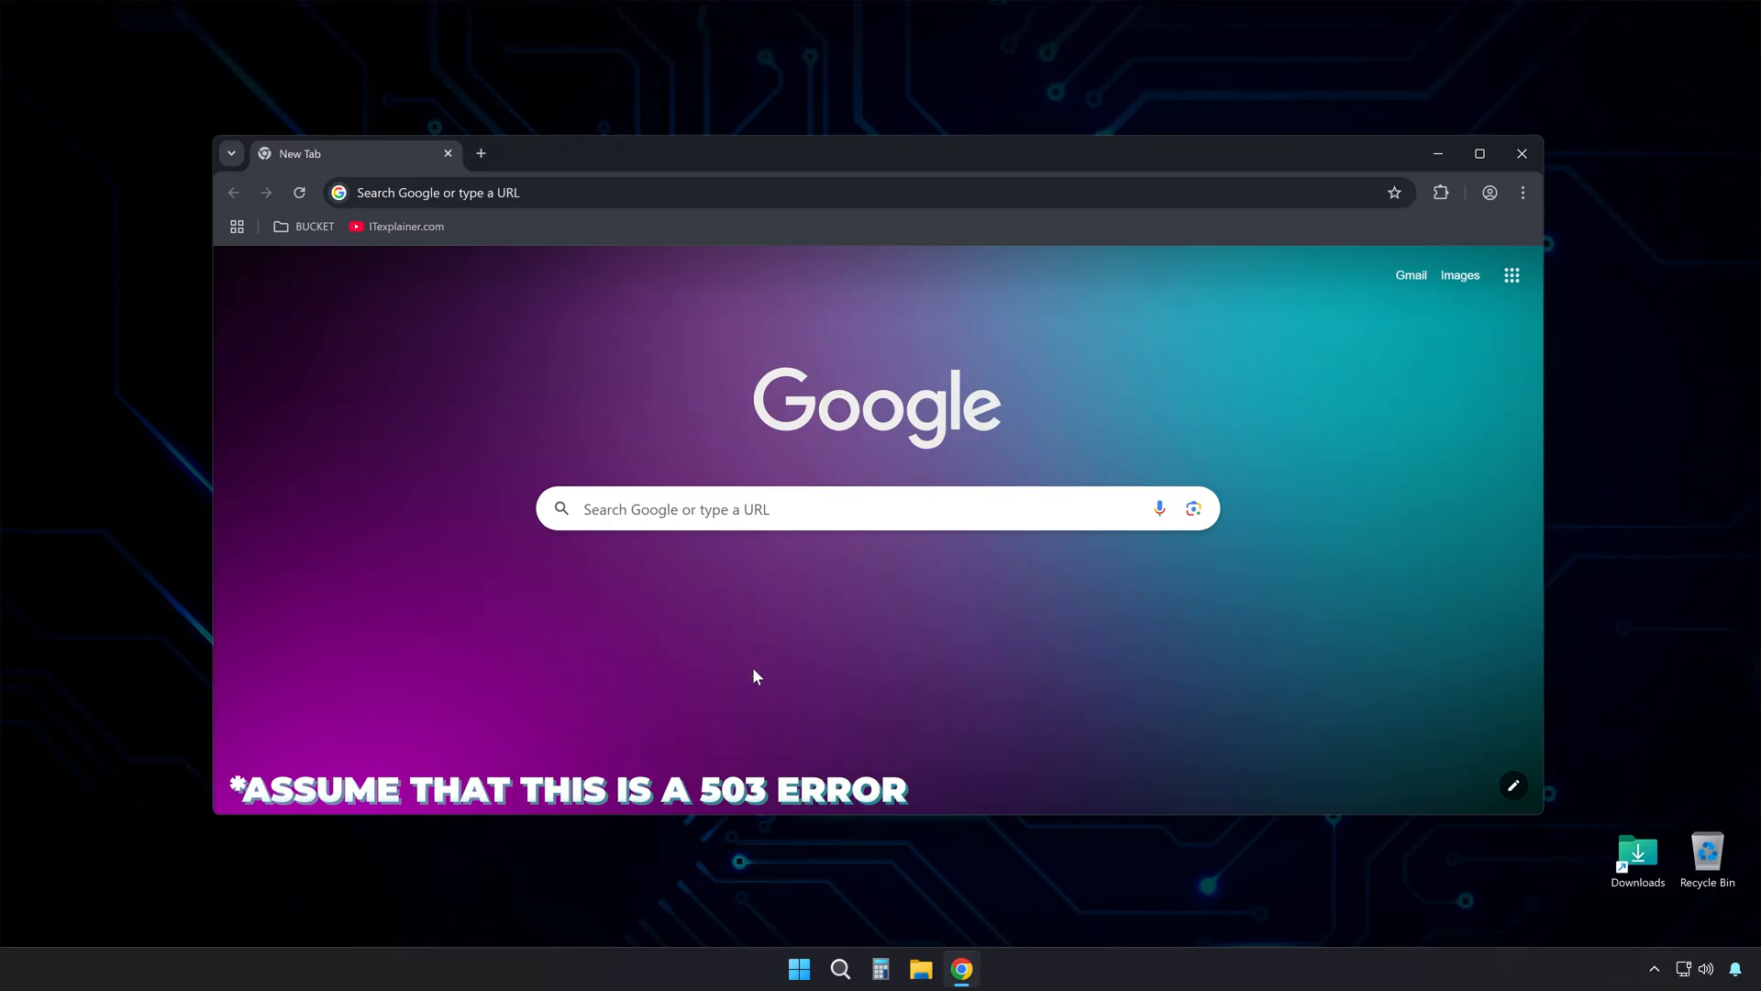
right_click(798, 968)
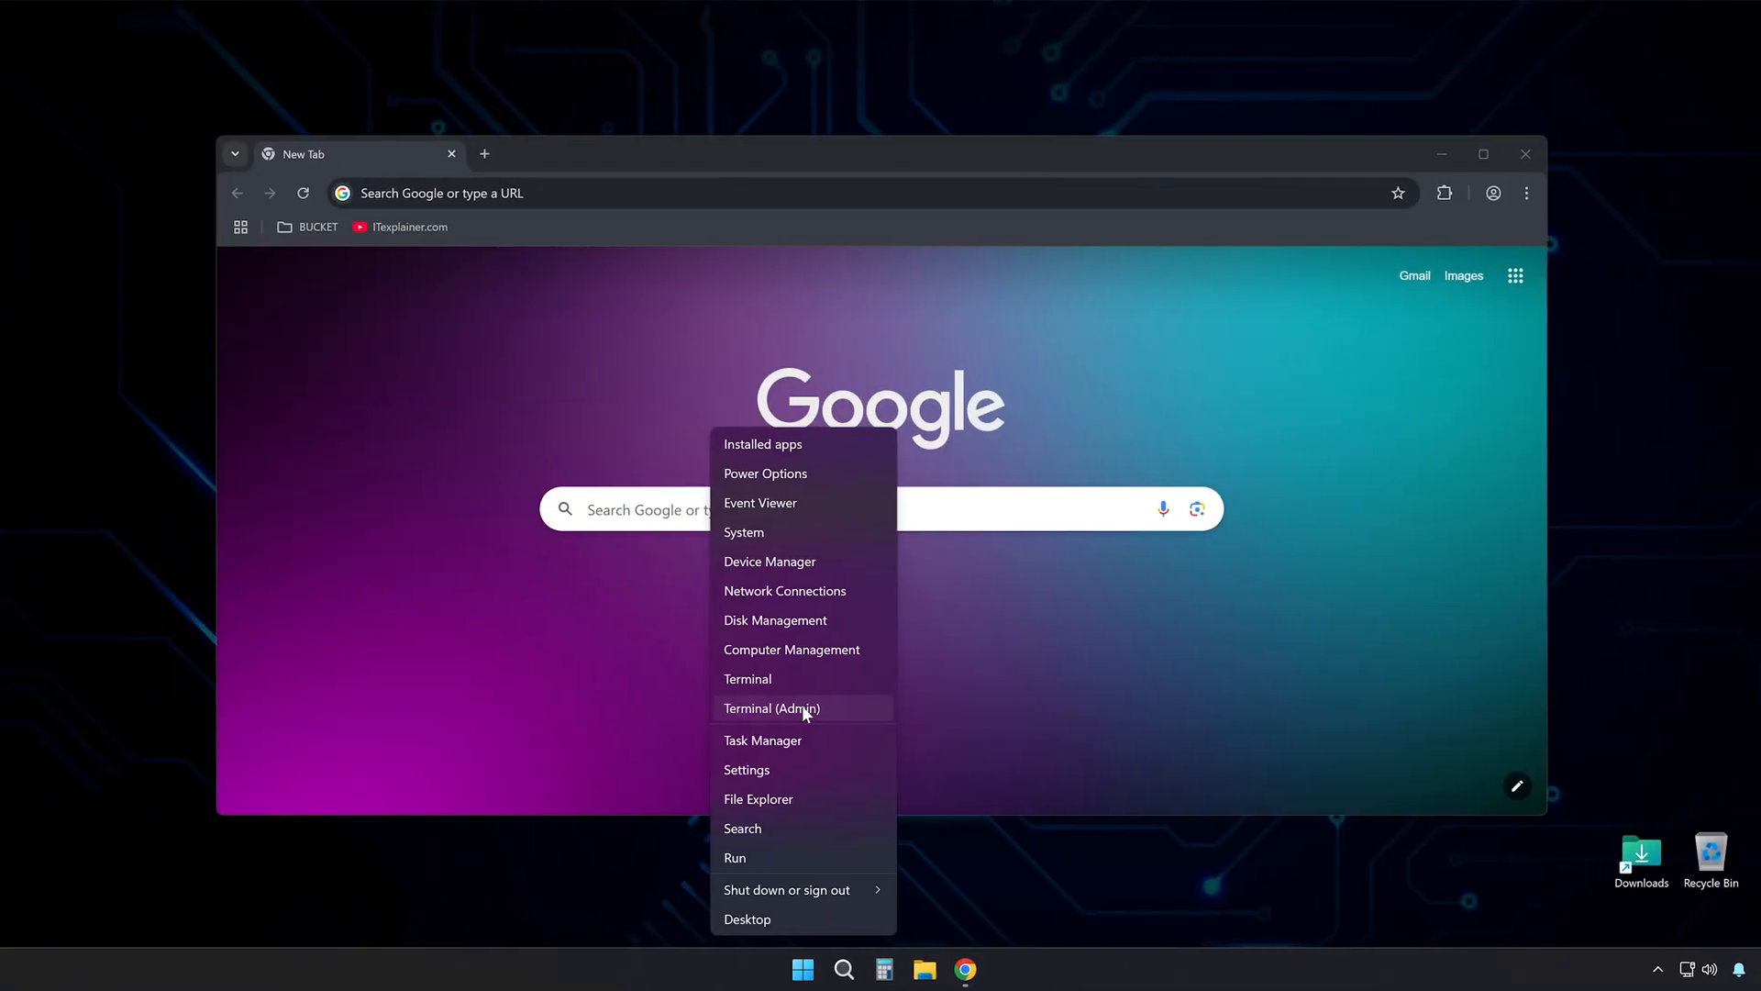
left_click(772, 708)
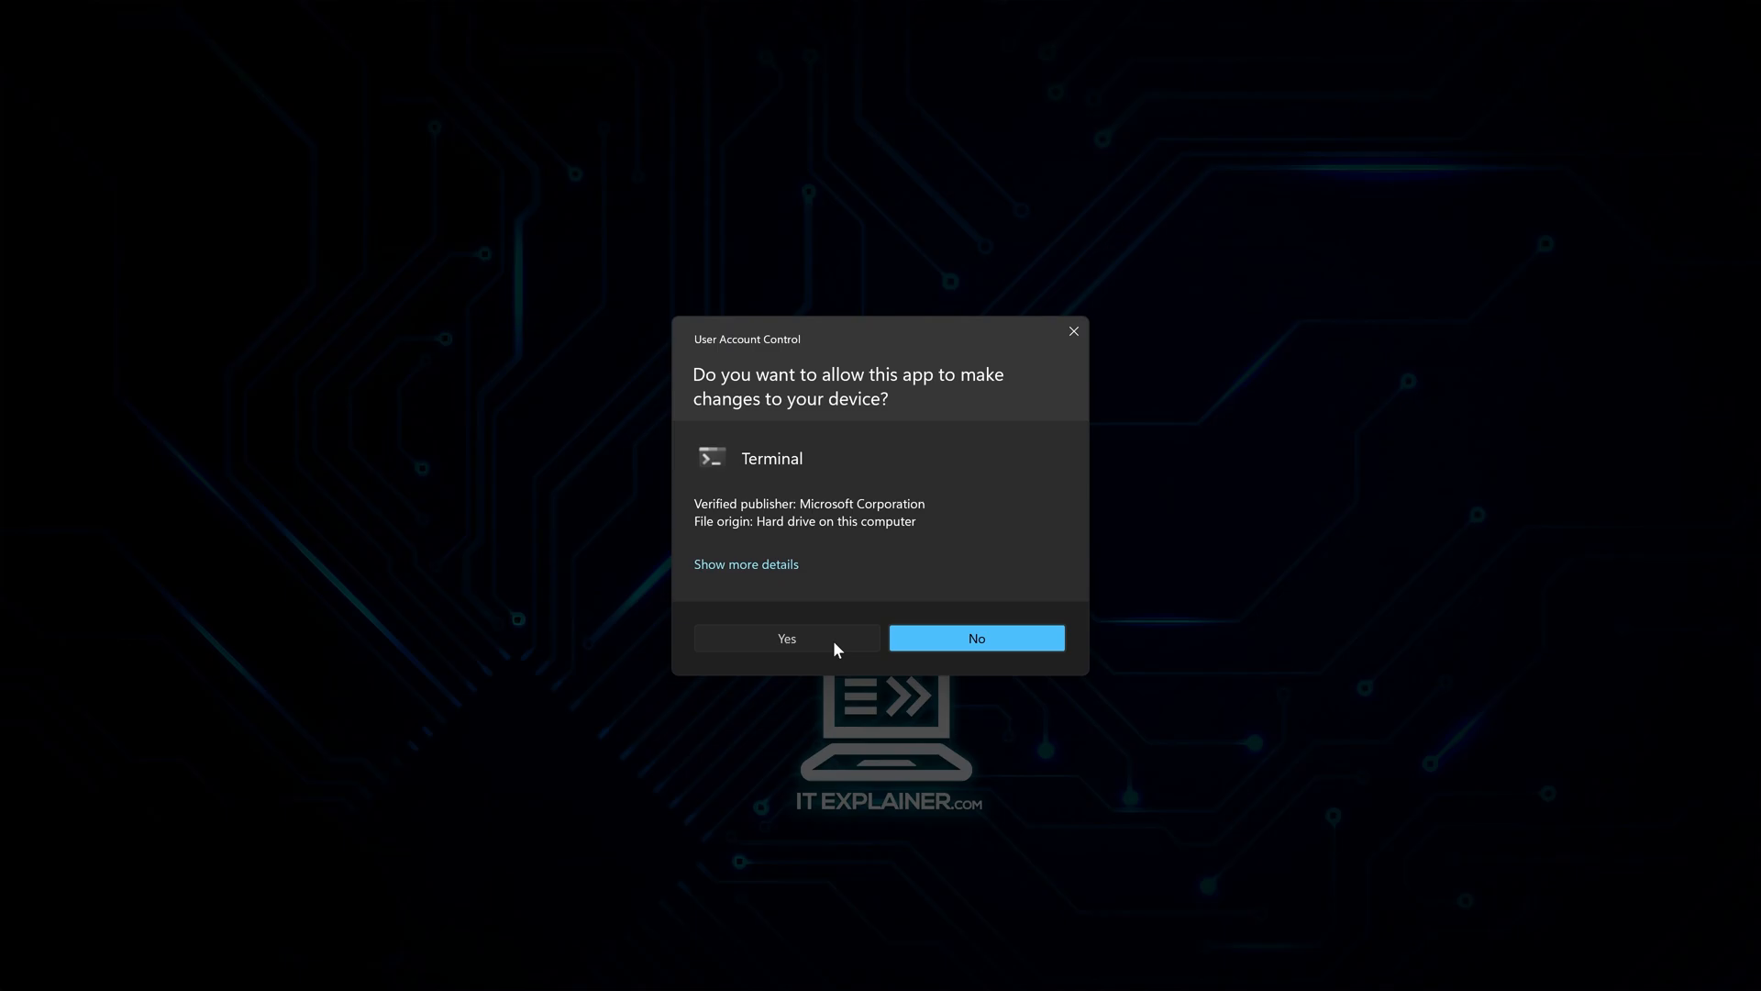
left_click(787, 636)
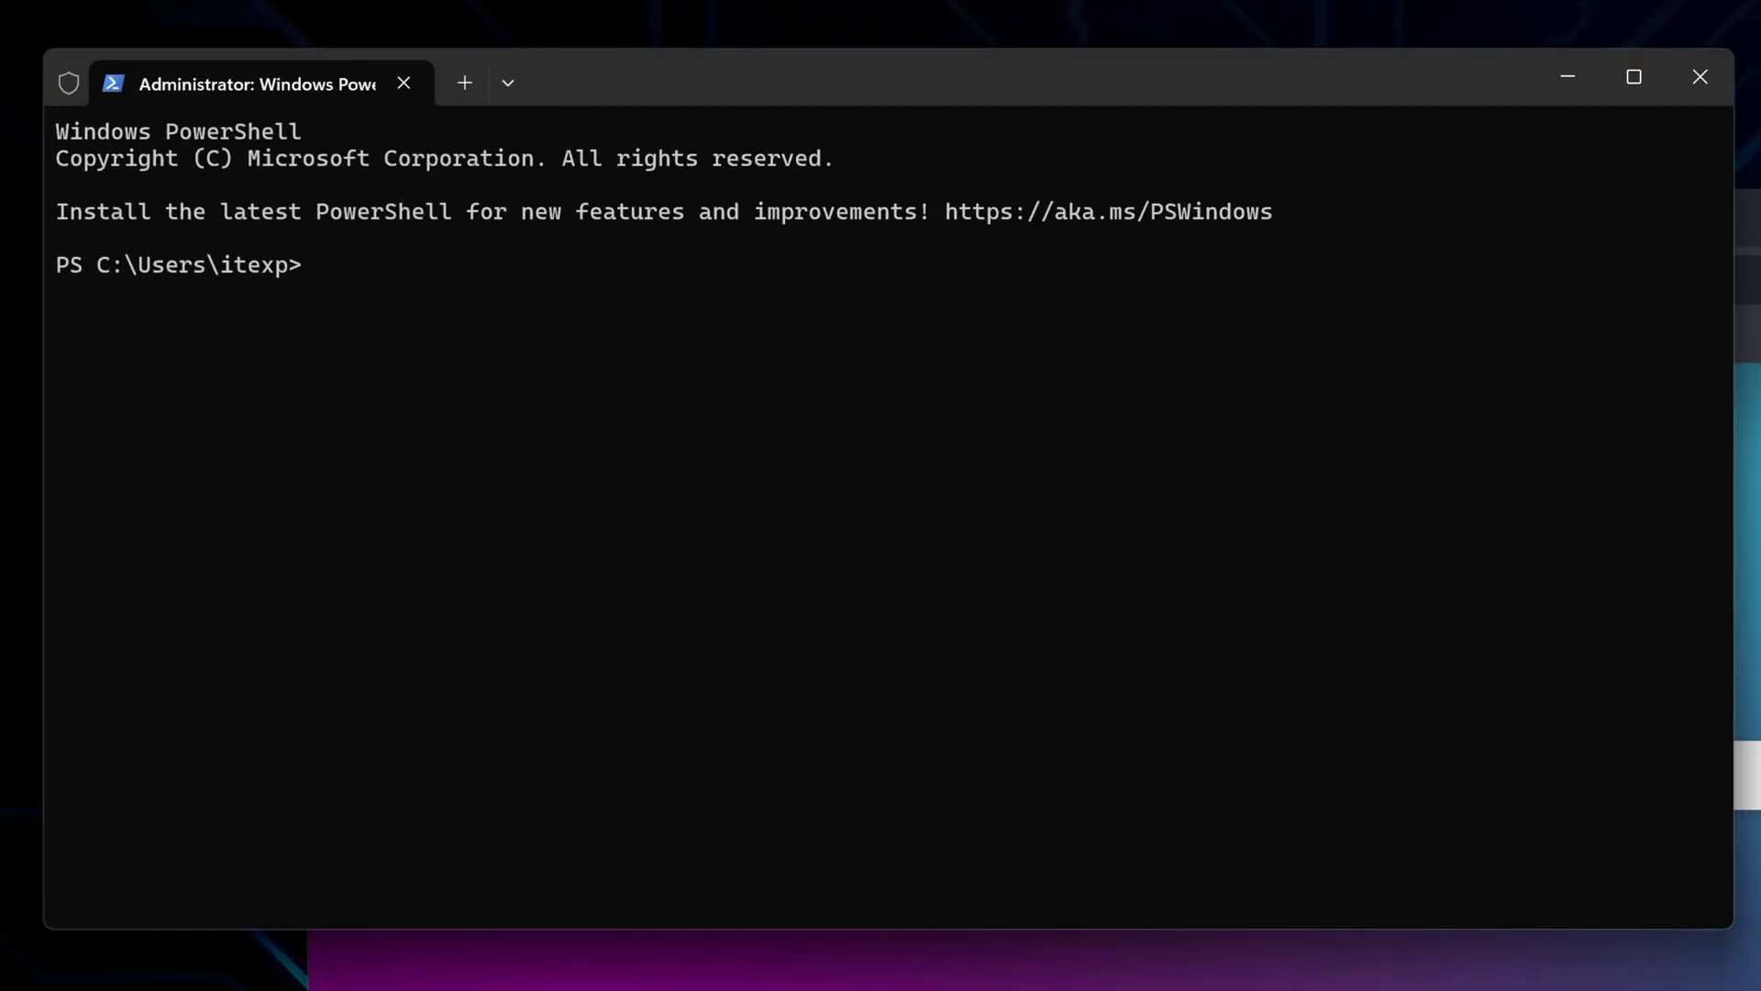
- Run ipconfig /flushdns to clear the DNS resolver cache, then close the admin terminal
type("ipconfig /flushdns")
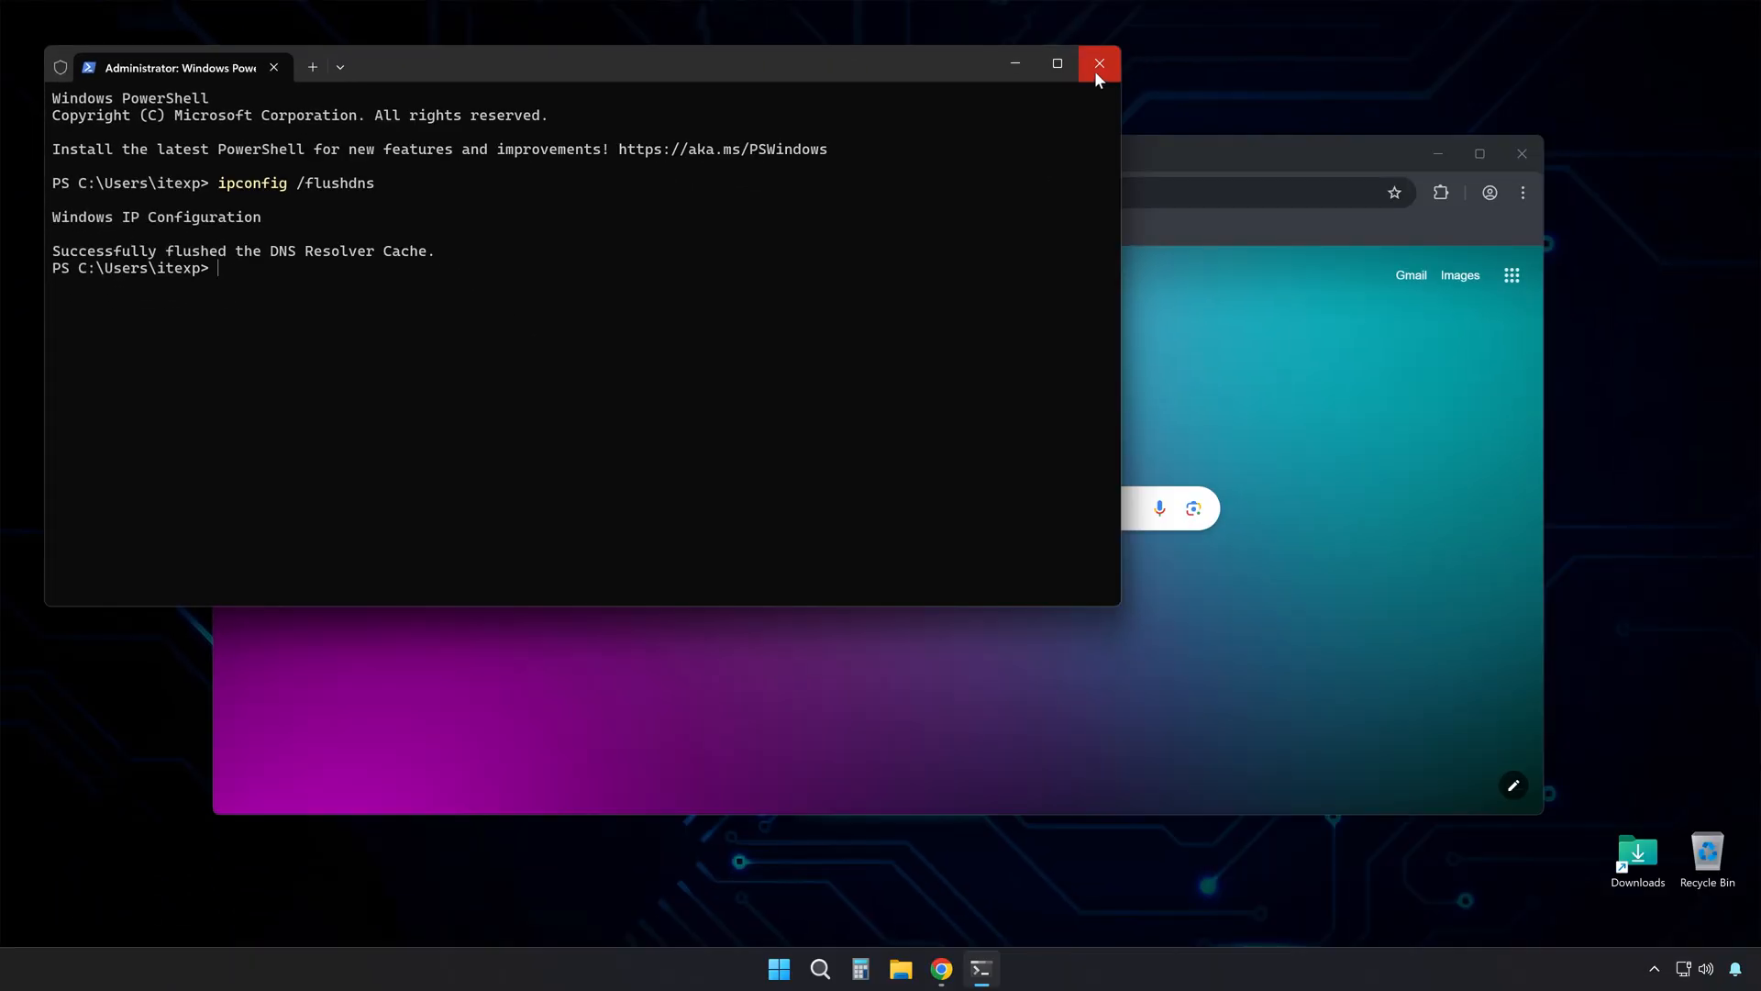
left_click(1099, 62)
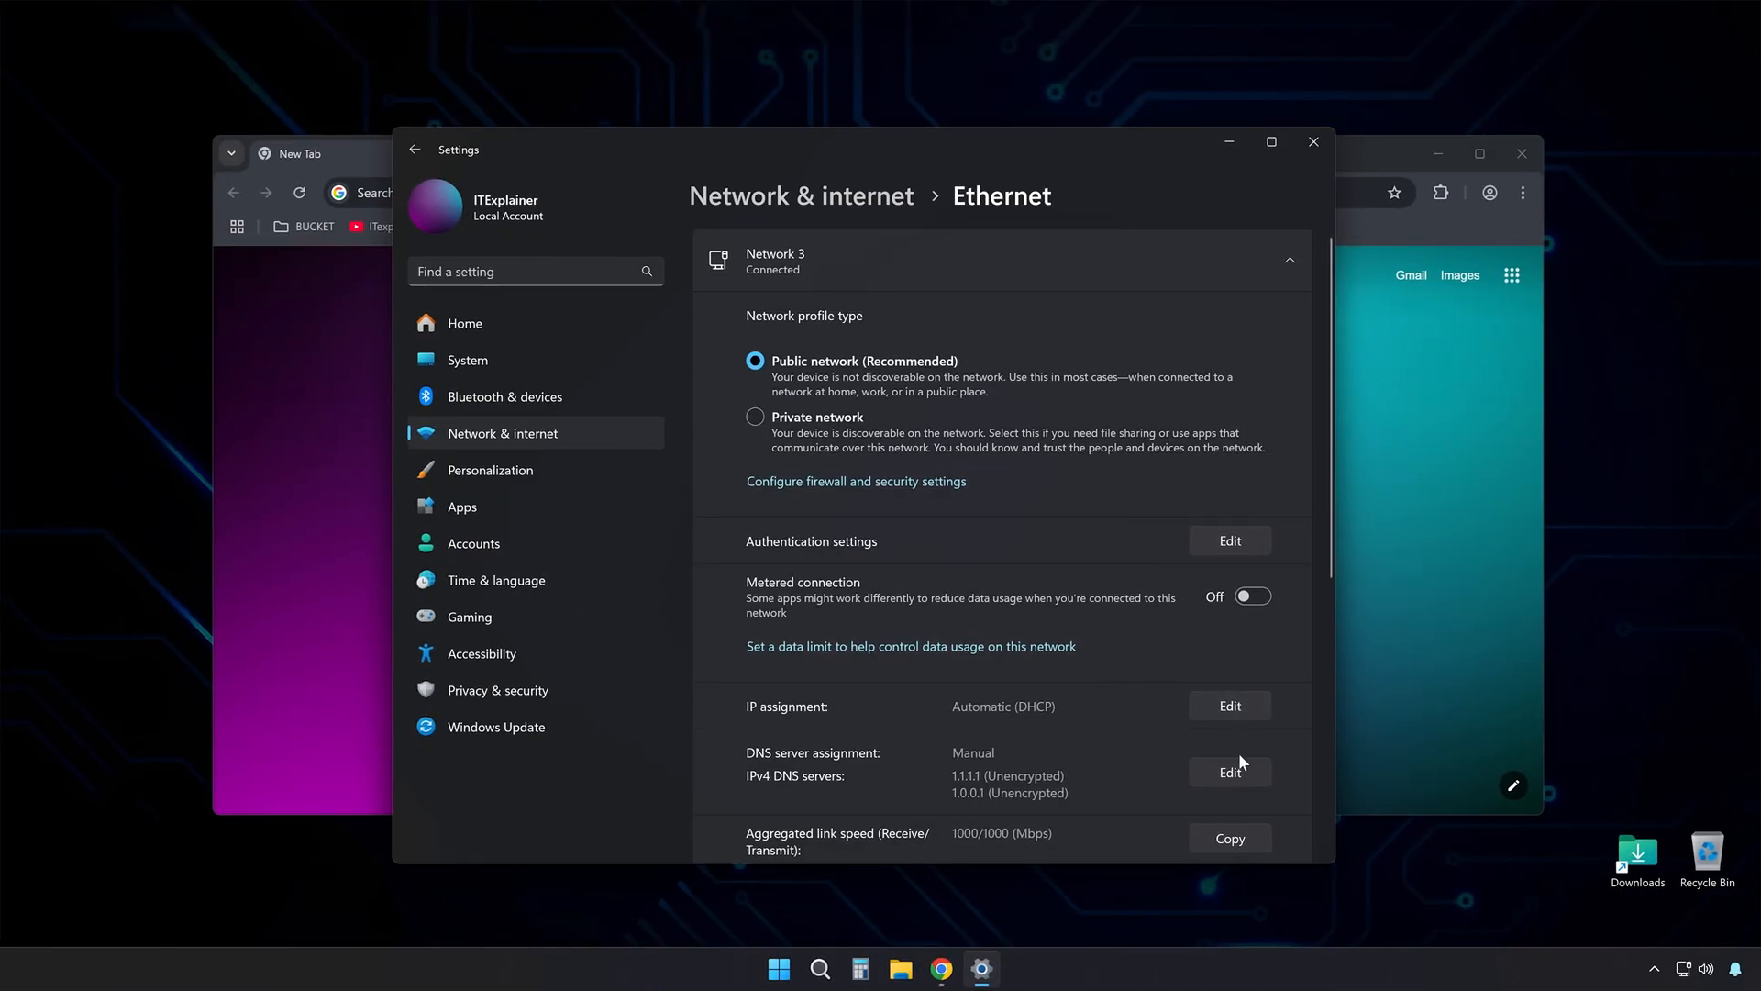
- Edit the Ethernet DNS server assignment, currently set to 1.1.1.1 and 1.0.0.1
left_click(1229, 770)
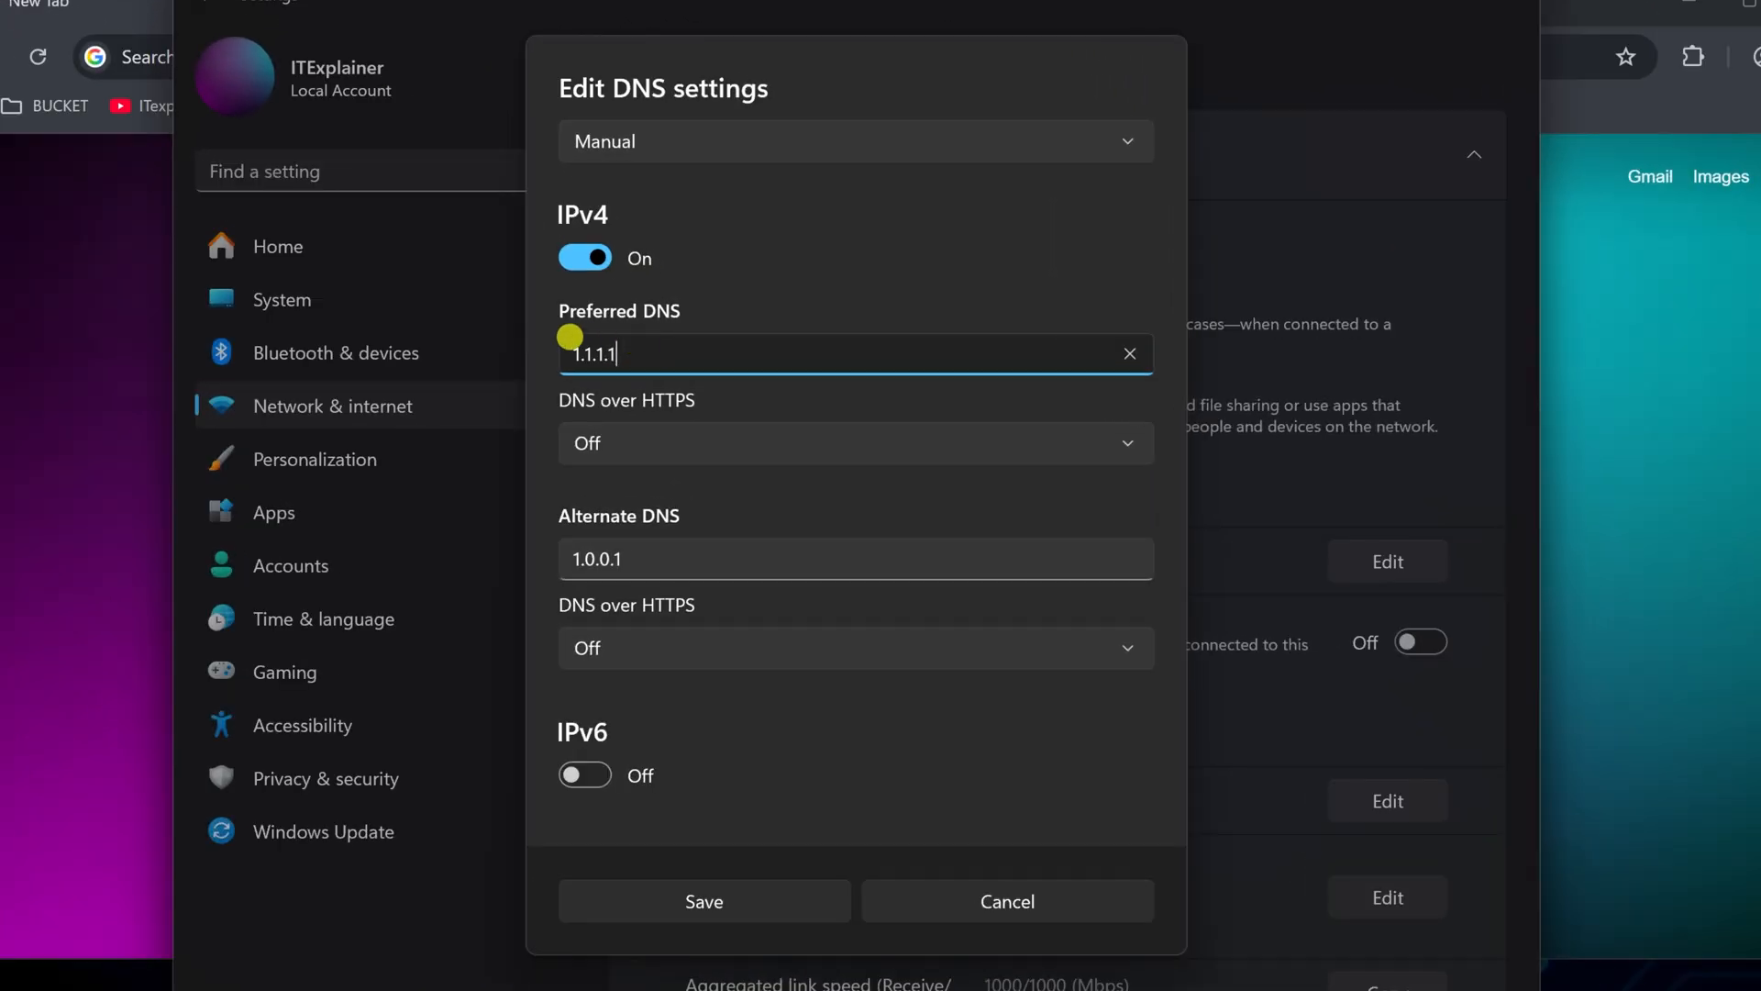
- Replace Preferred DNS with 8.8.8.8 and begin entering 8.8.4.4 as Alternate DNS
type("8.8.8.8")
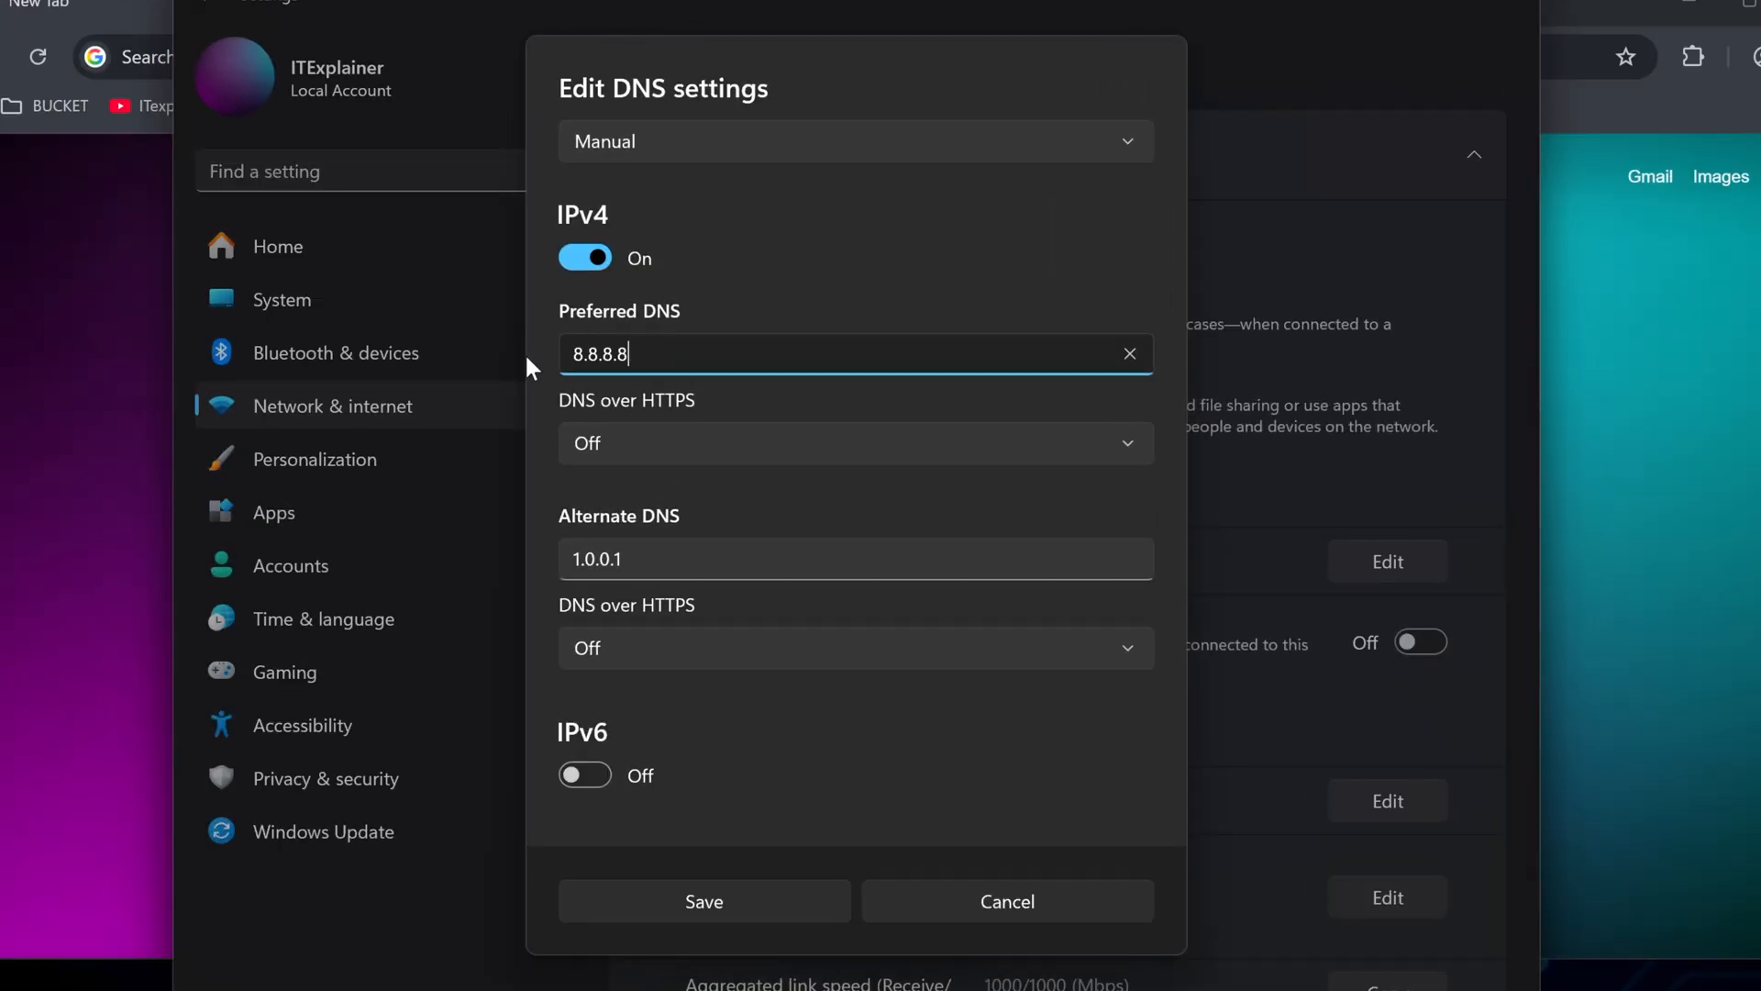
type("8.4")
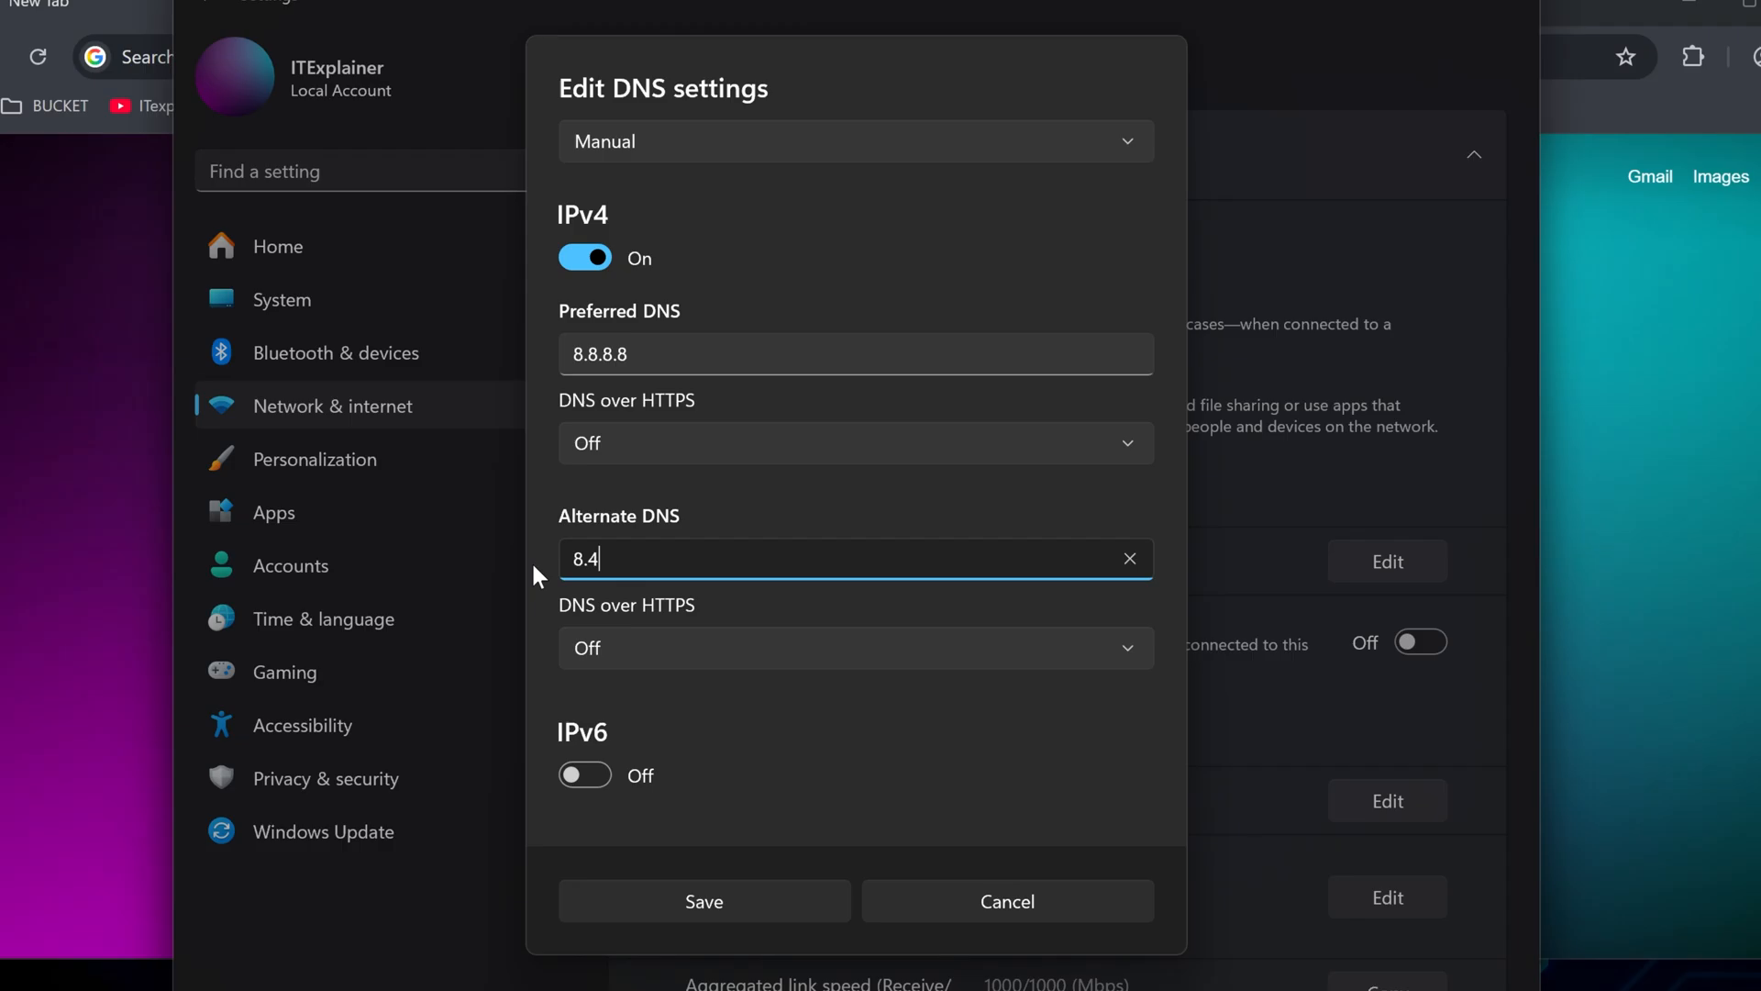